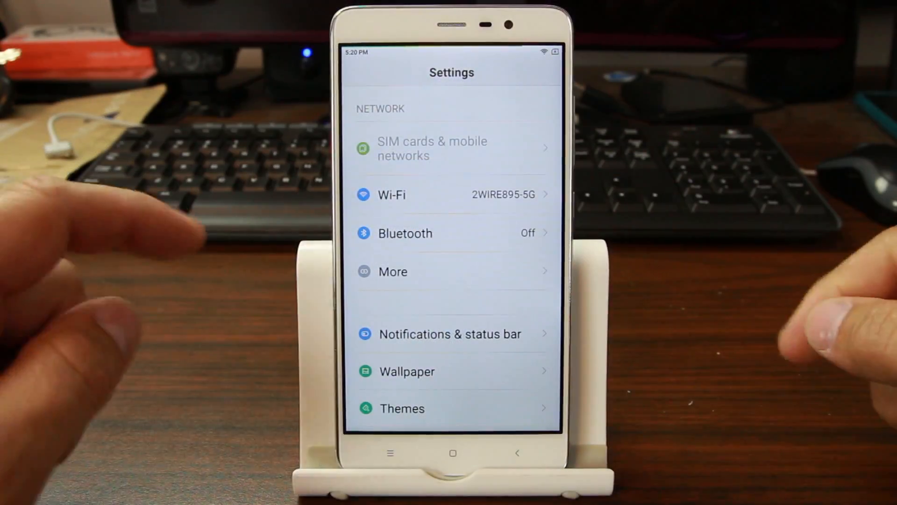
Step: Tap Build number in About phone repeatedly until 'You are now a developer!' appears
scroll(down, 3)
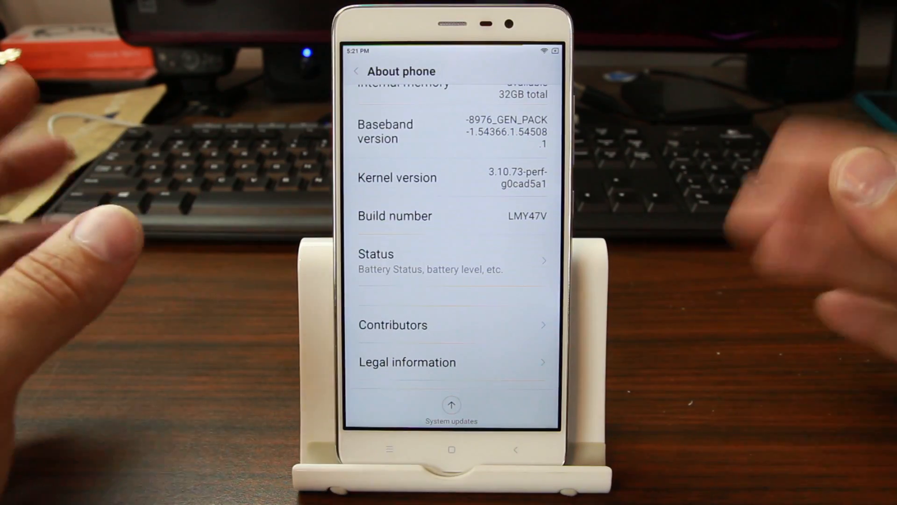
scroll(up, 3)
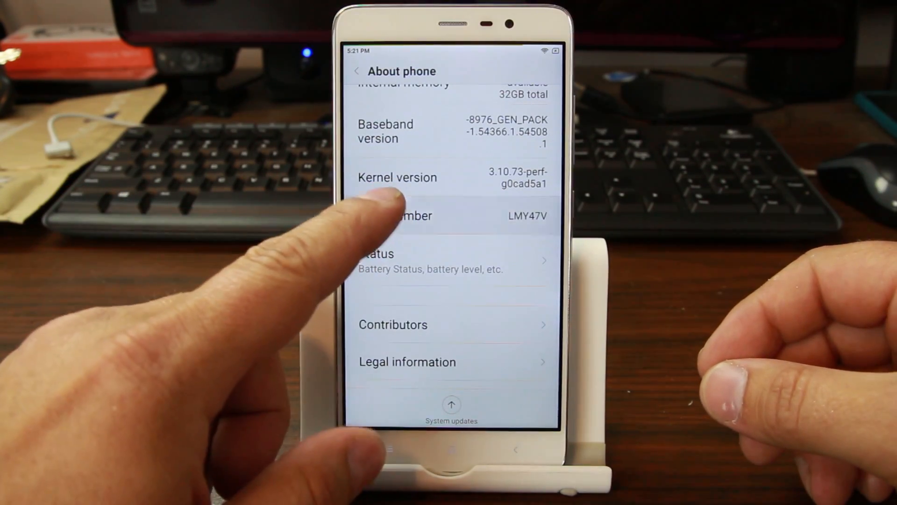
scroll(up, 3)
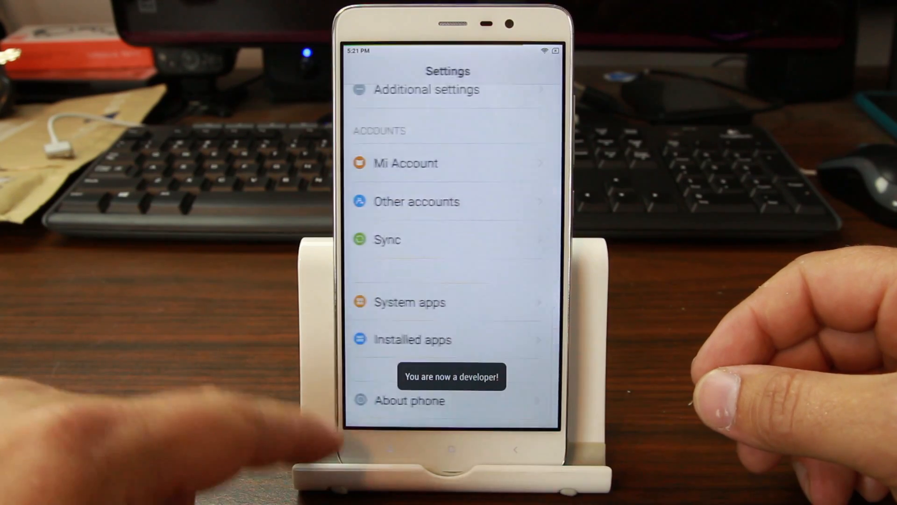
click(411, 399)
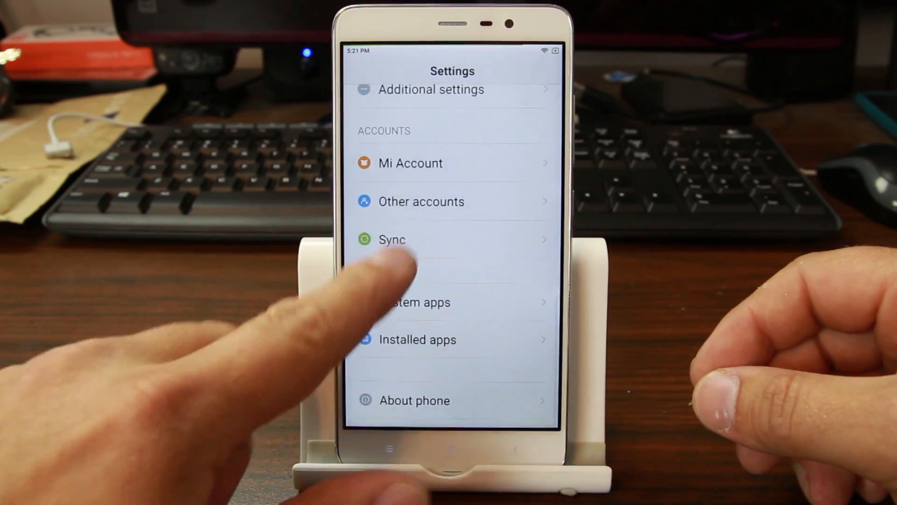
click(430, 89)
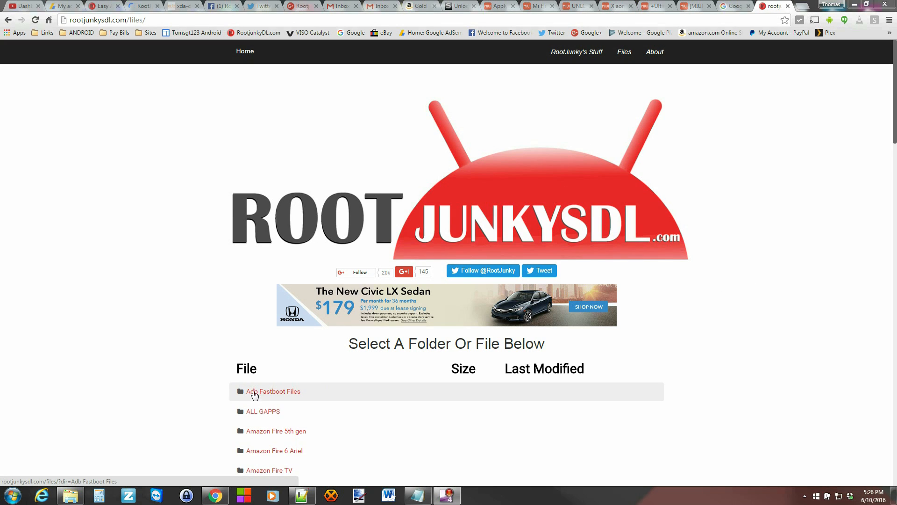
Step: Browse into Adb Fastboot Files, then the Android Drivers folder on RootJunkySDL
click(273, 391)
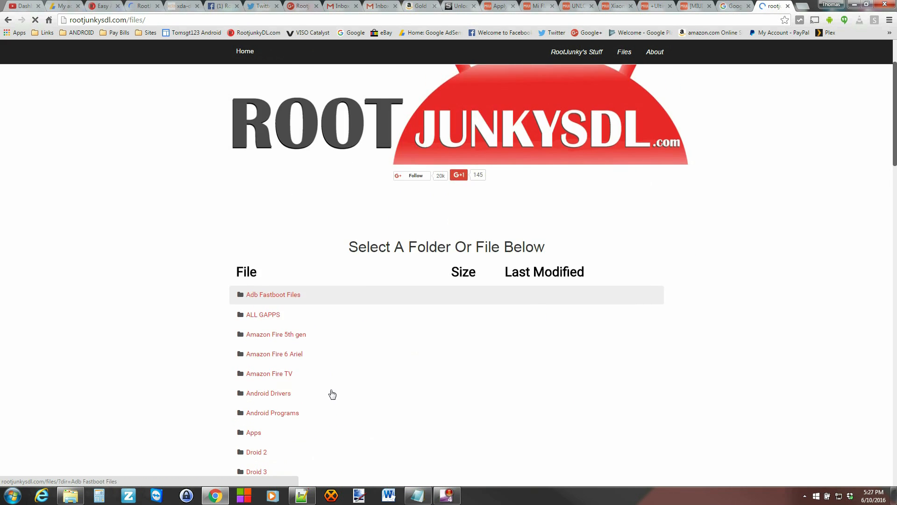
scroll(down, 3)
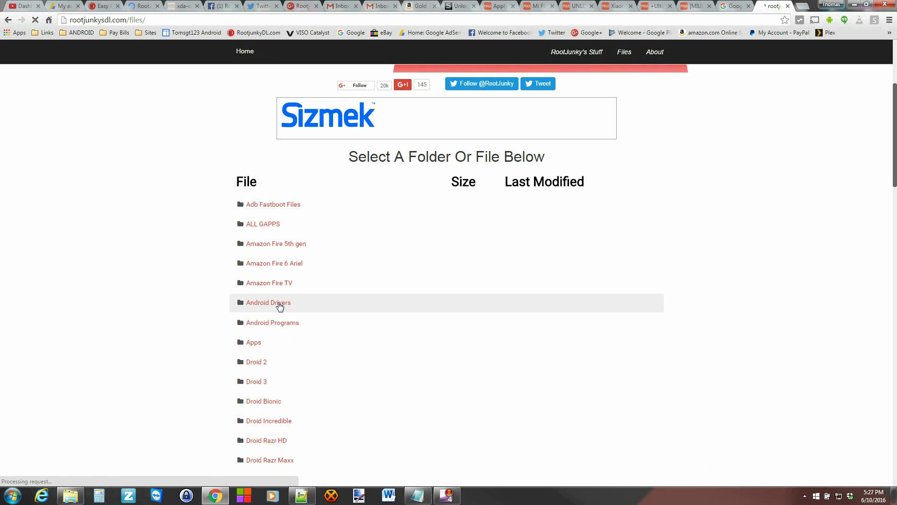
click(267, 303)
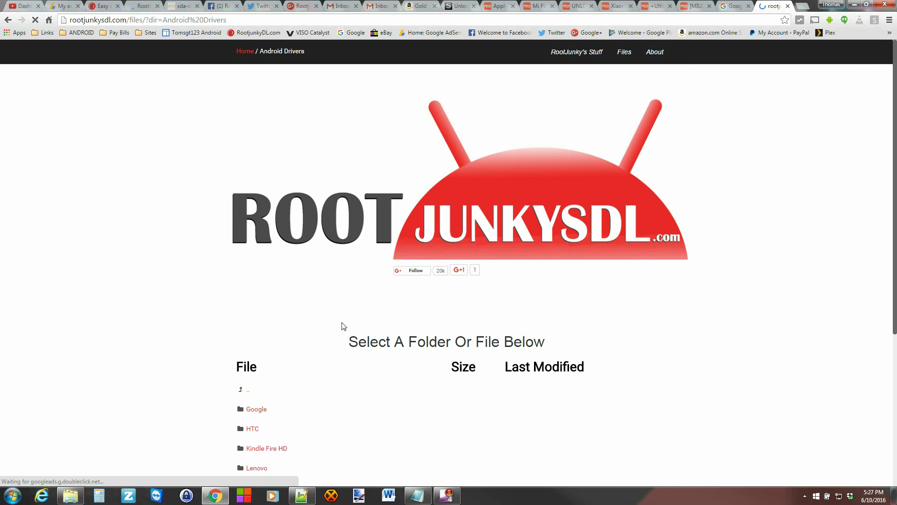
scroll(down, 3)
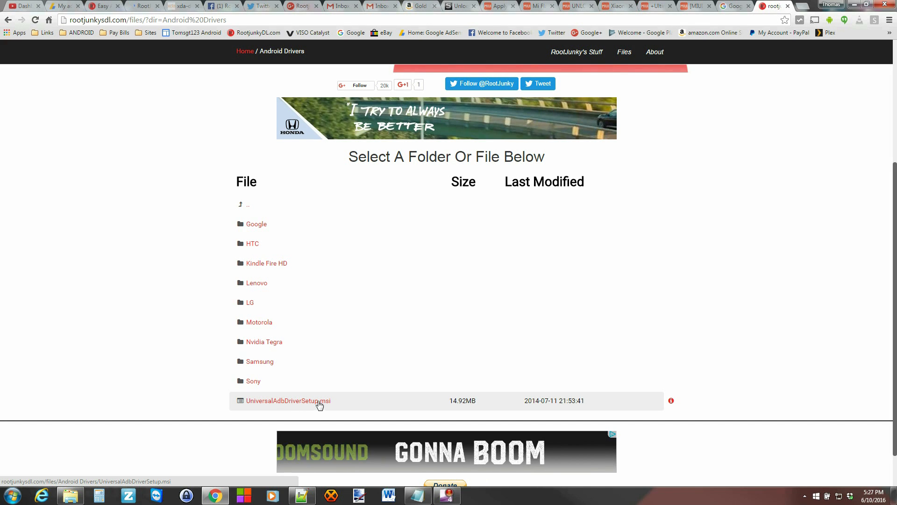
mouse_move(263, 395)
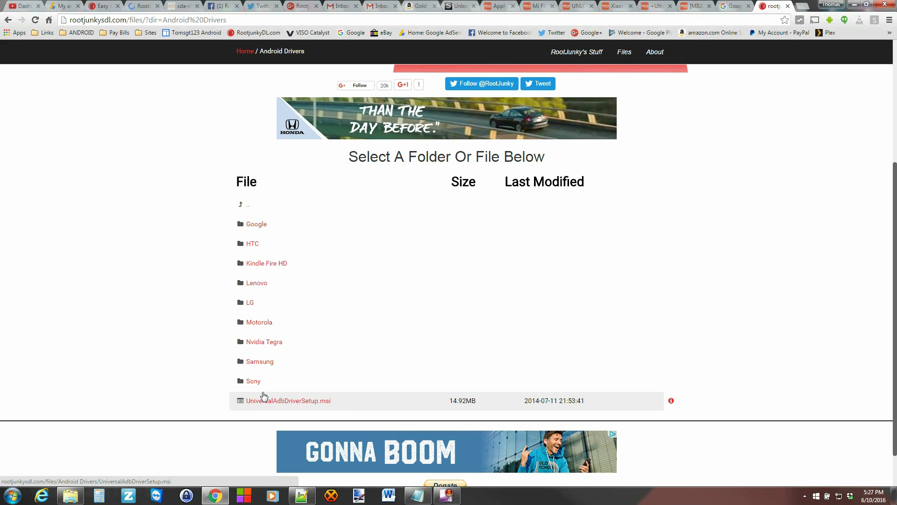
mouse_move(298, 398)
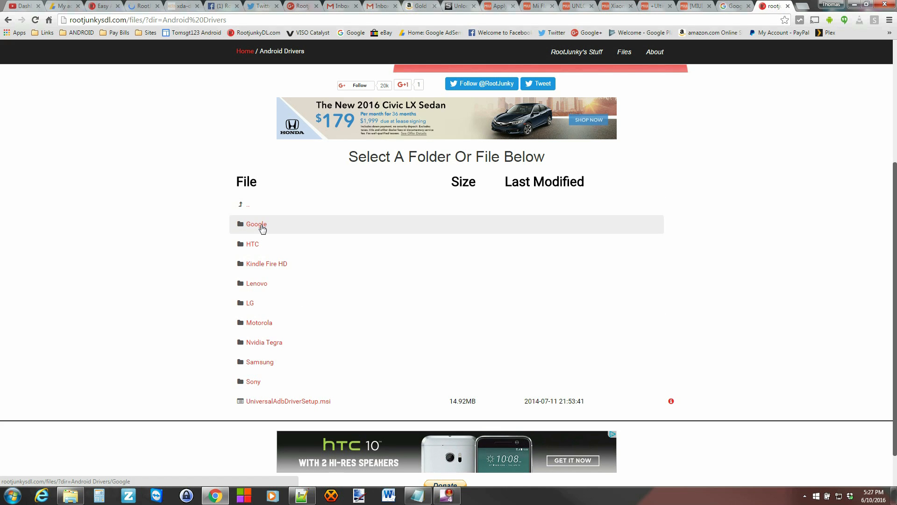
Step: Open the Google drivers folder and download latest_usb_driver_windows.zip
click(255, 224)
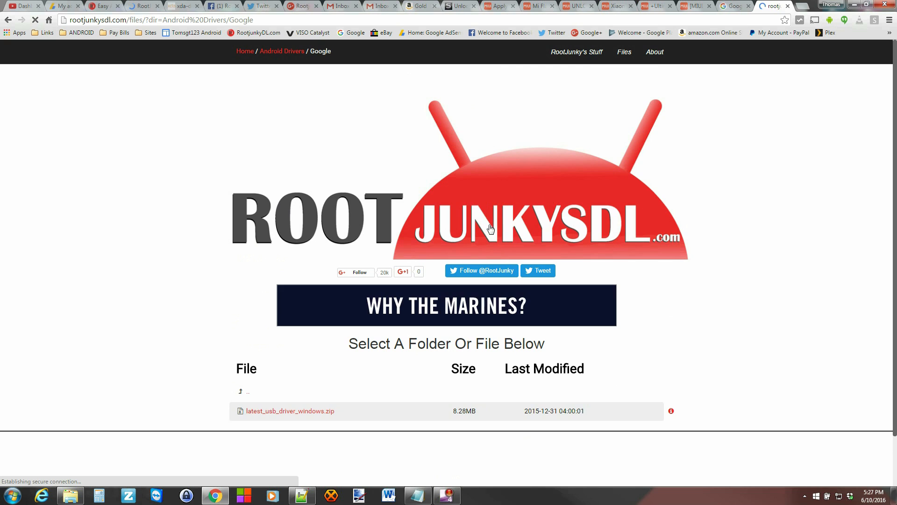
click(244, 51)
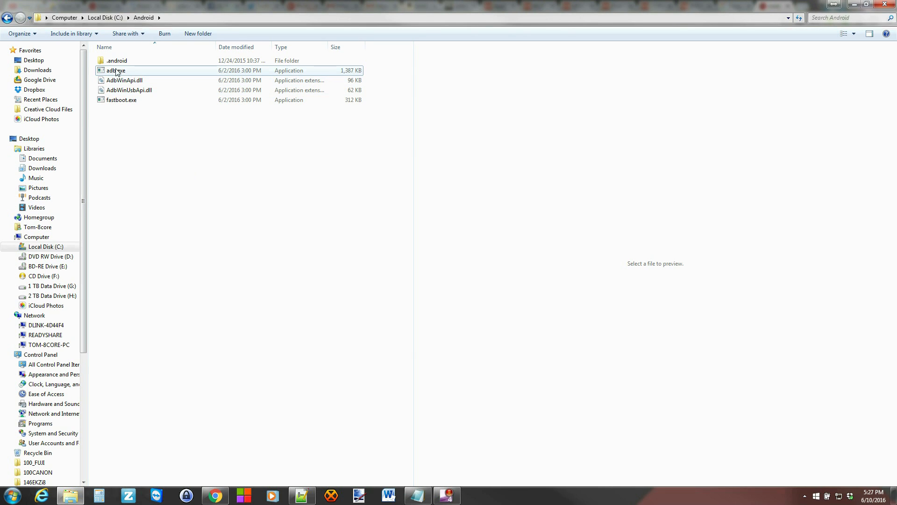
mouse_move(115, 71)
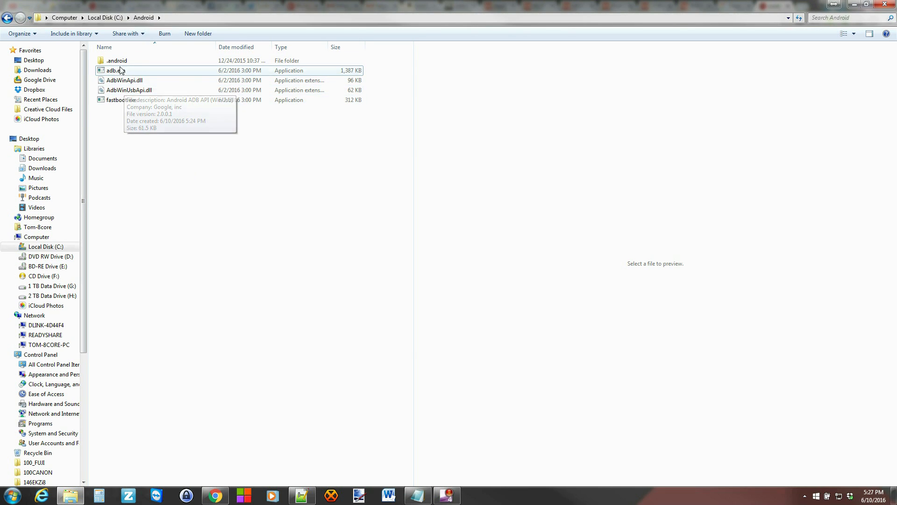
Step: Select adb.exe and fastboot.exe in C:\Android, then clear the selection
click(122, 99)
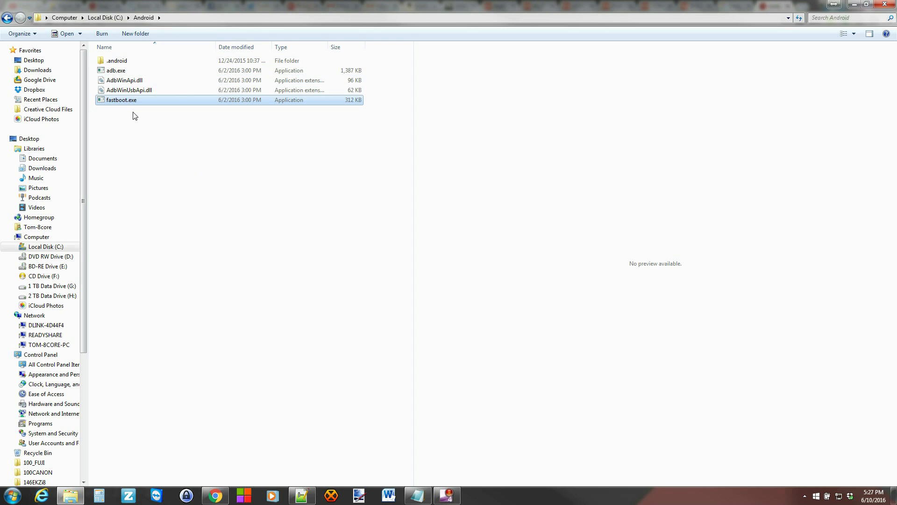
click(132, 171)
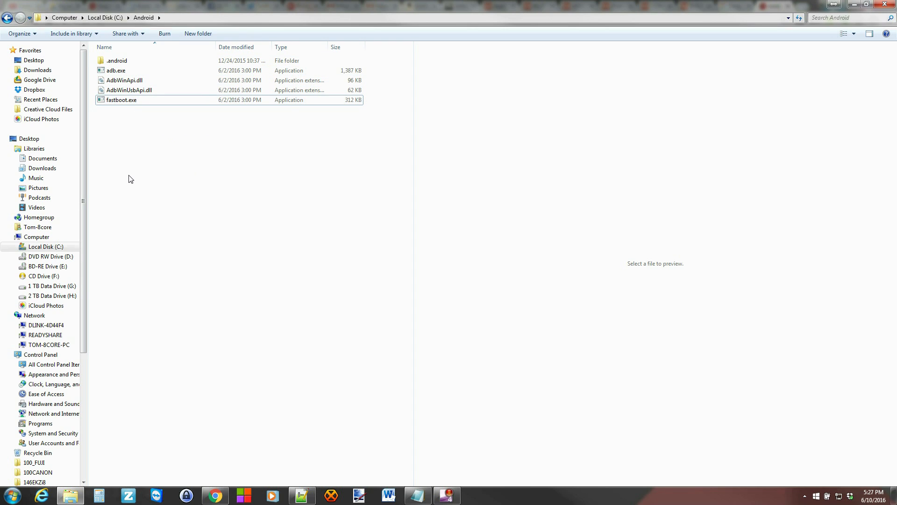
click(116, 61)
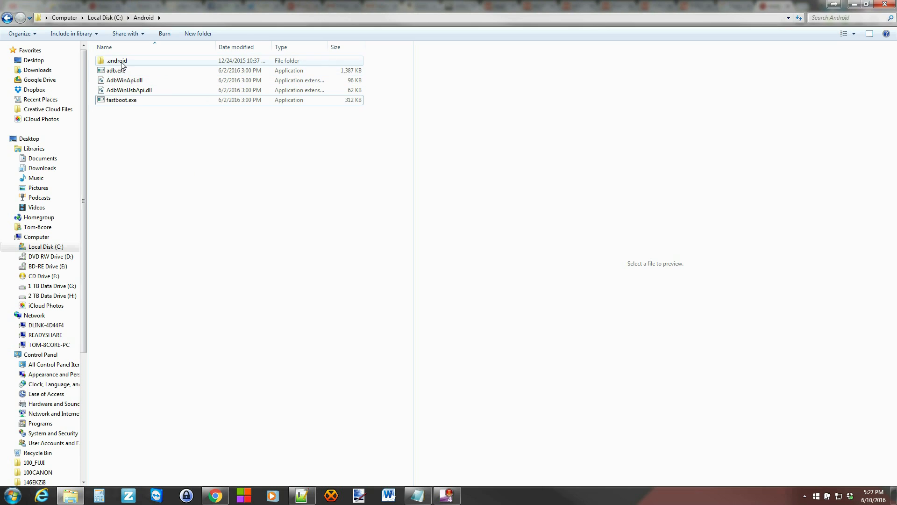